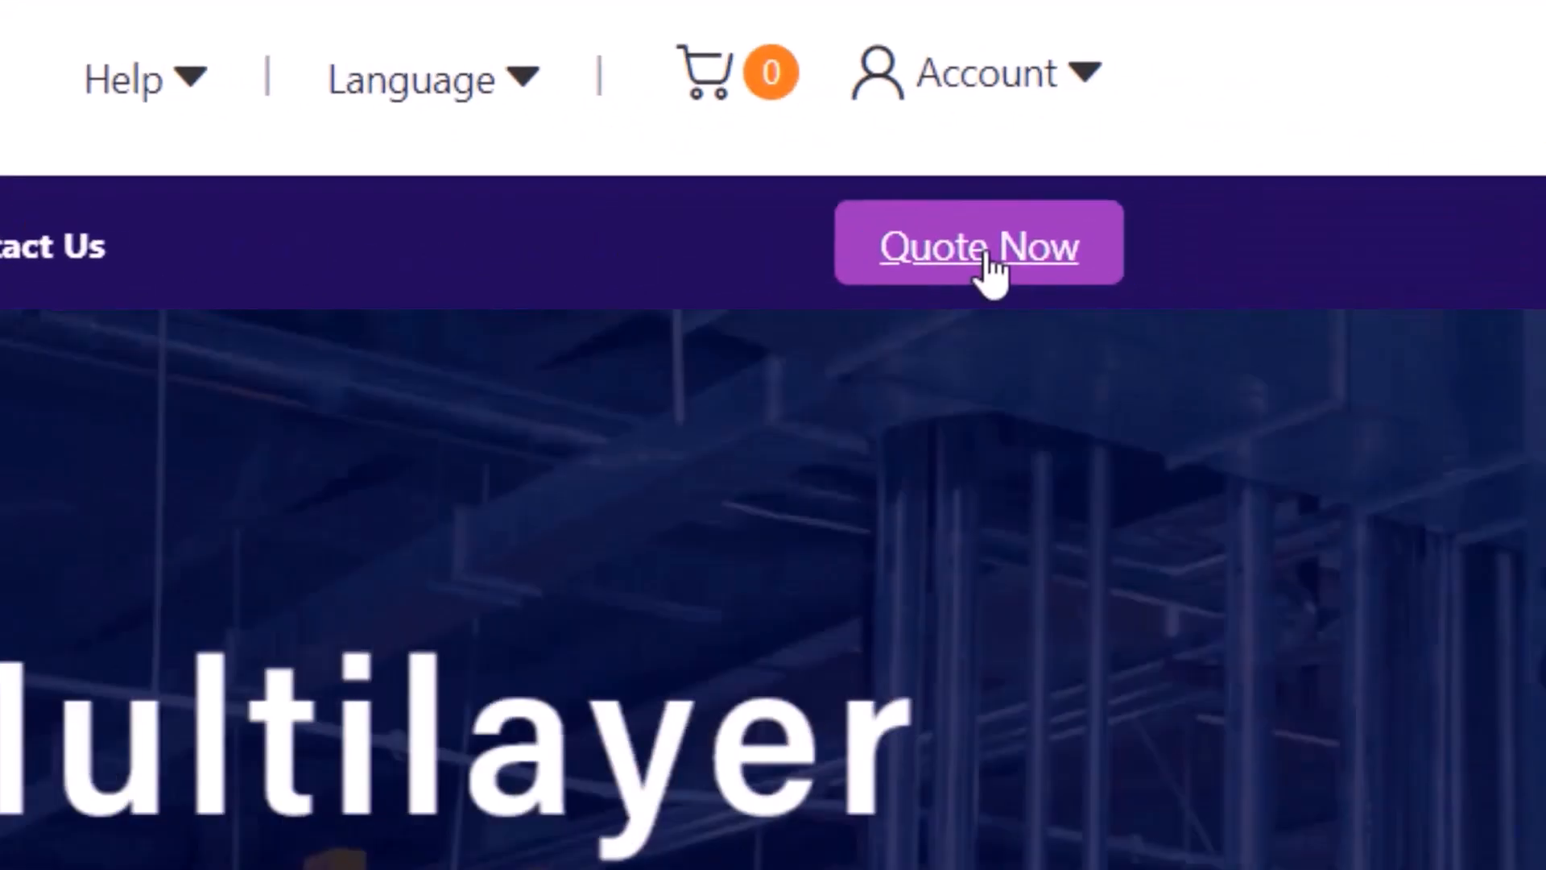
- Open the NextPCB online PCB quote calculator via 'Quote Now' and view its options
click(977, 246)
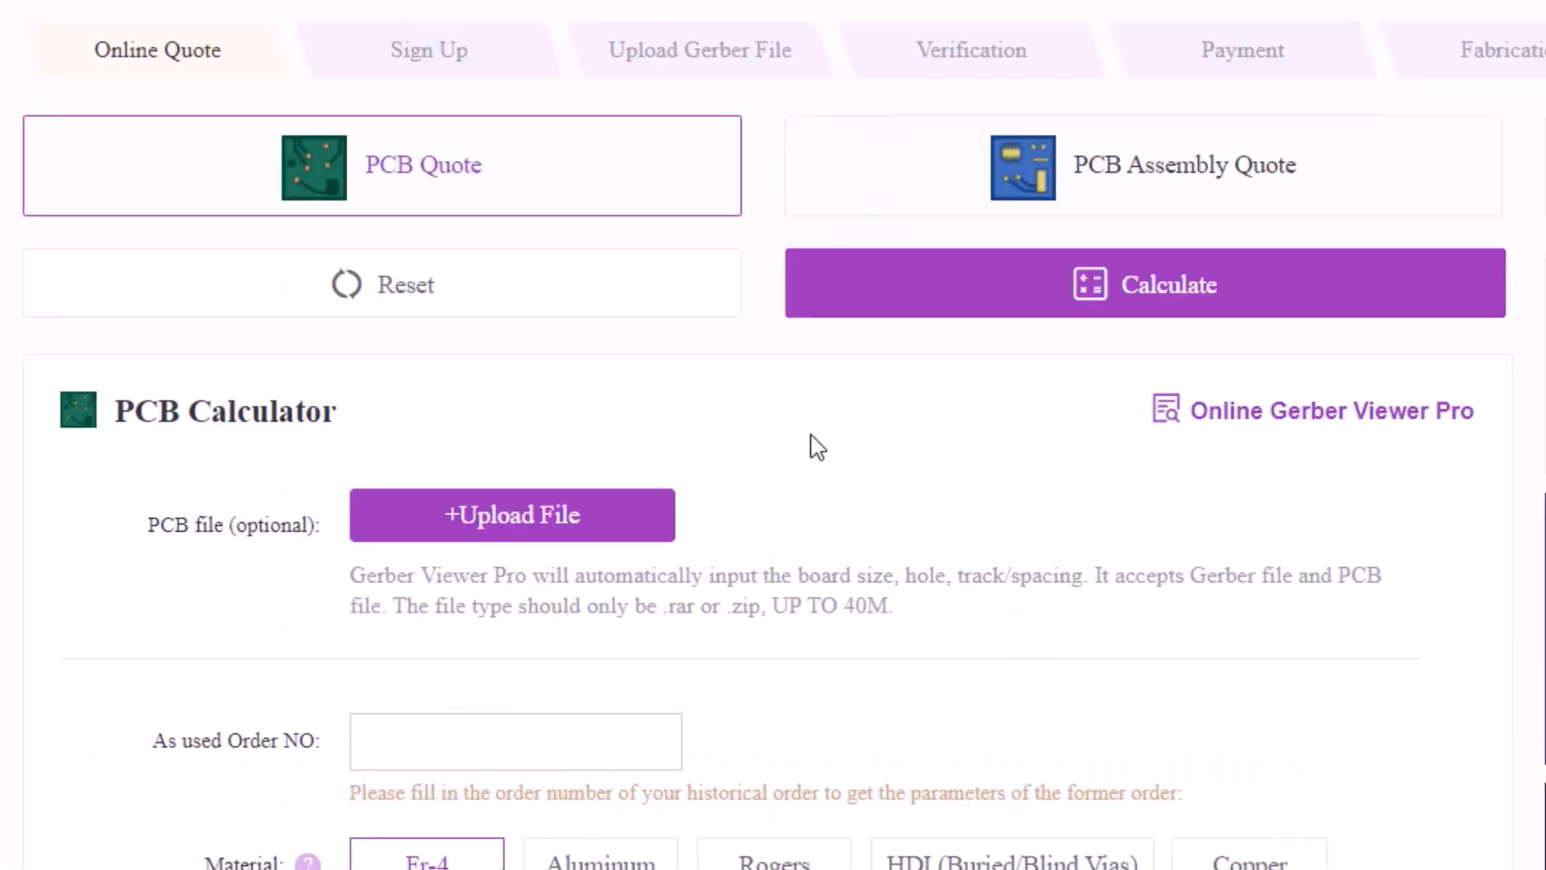
scroll(down, 3)
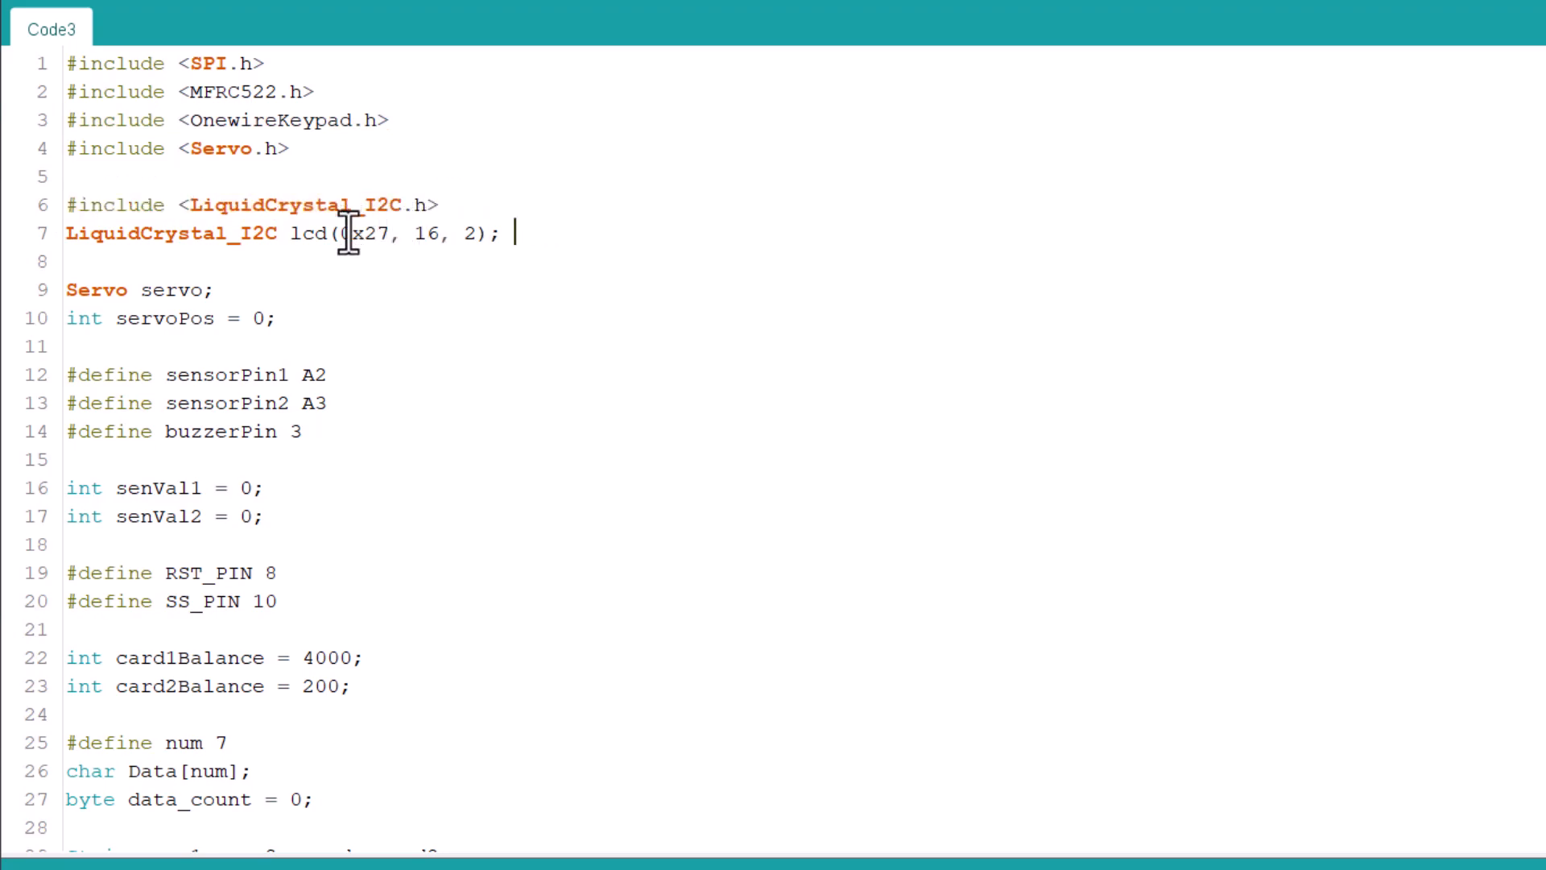
double_click(371, 235)
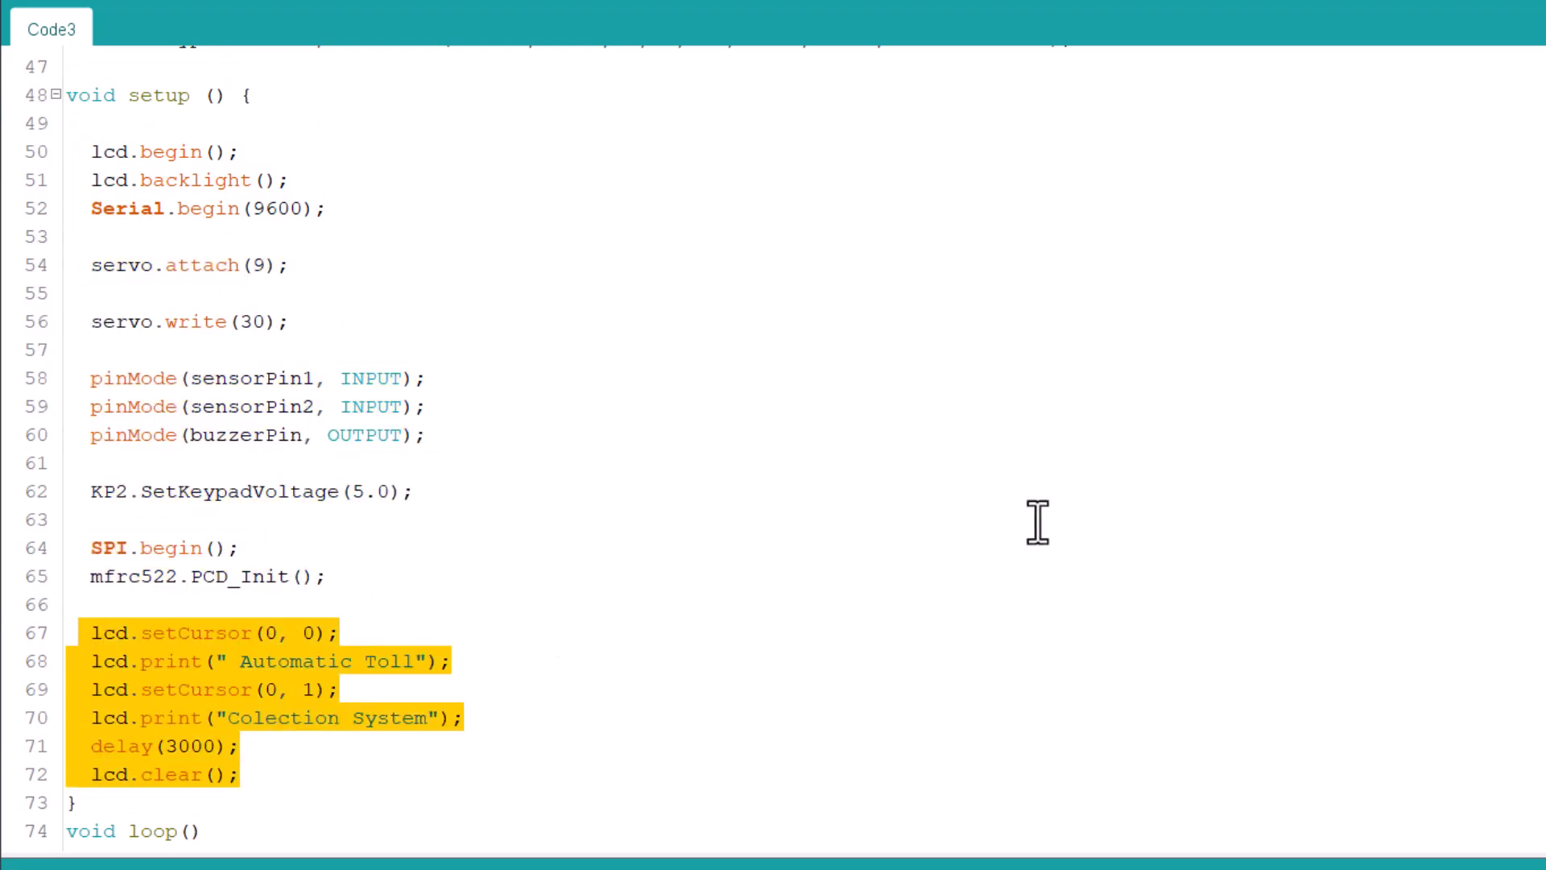
scroll(down, 3)
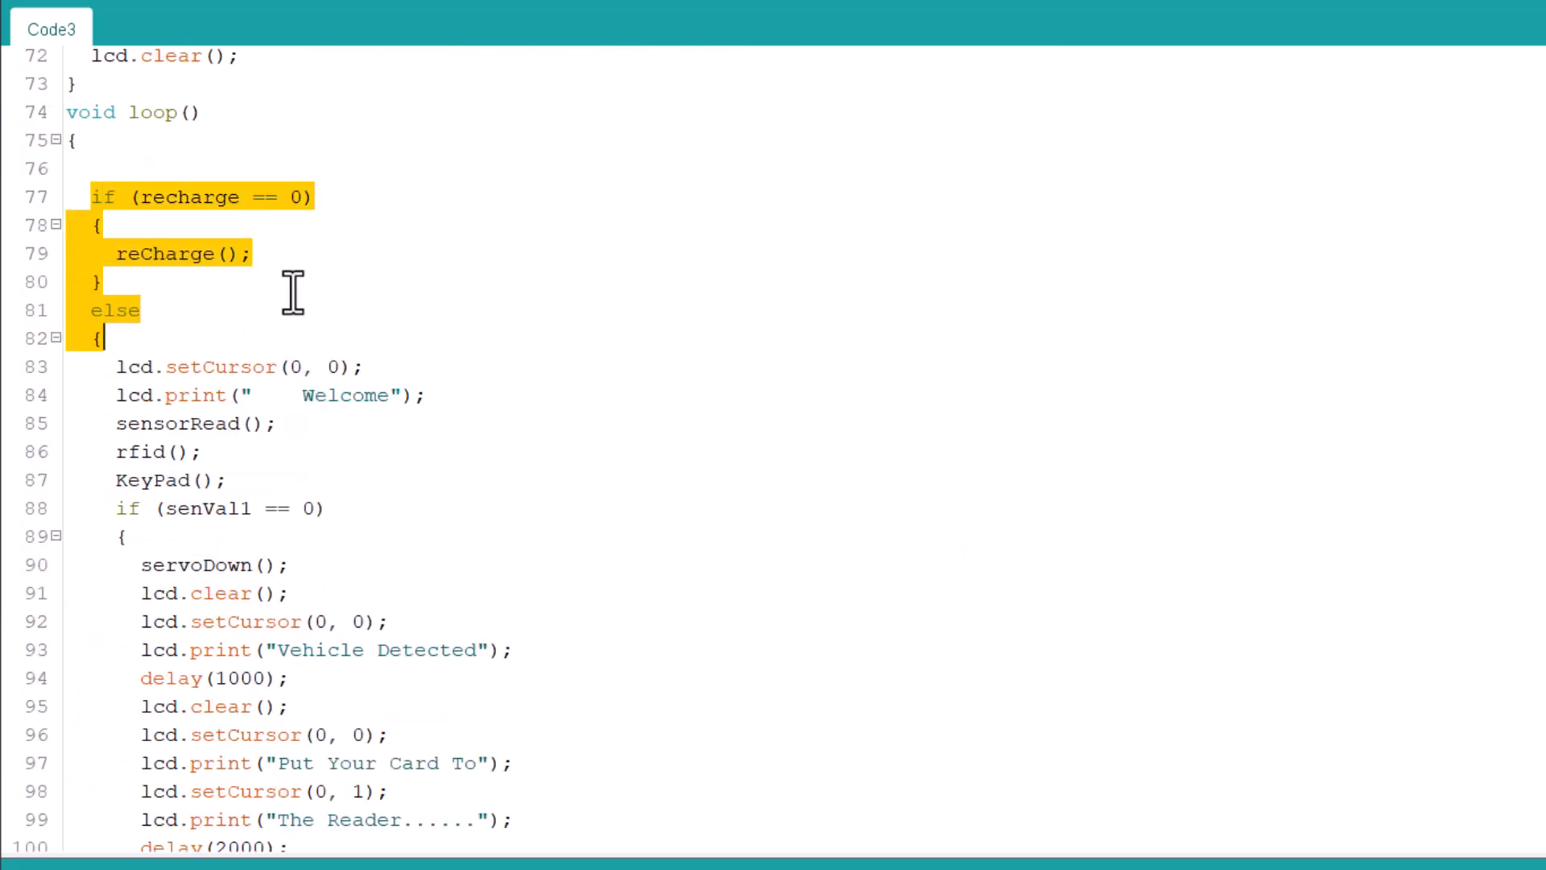
drag(296, 296, 266, 483)
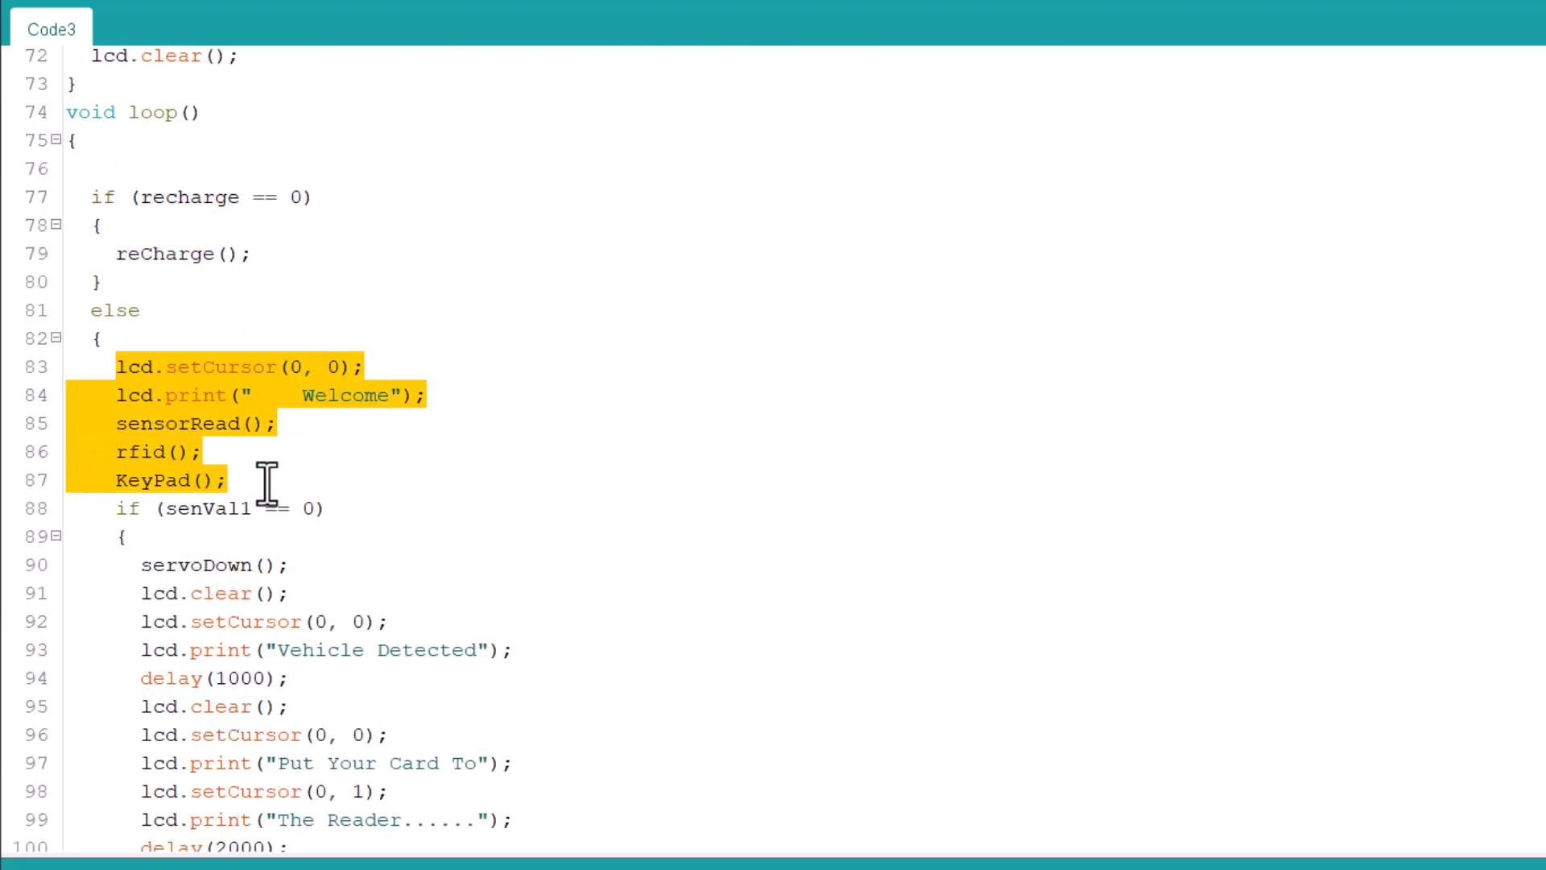
scroll(down, 3)
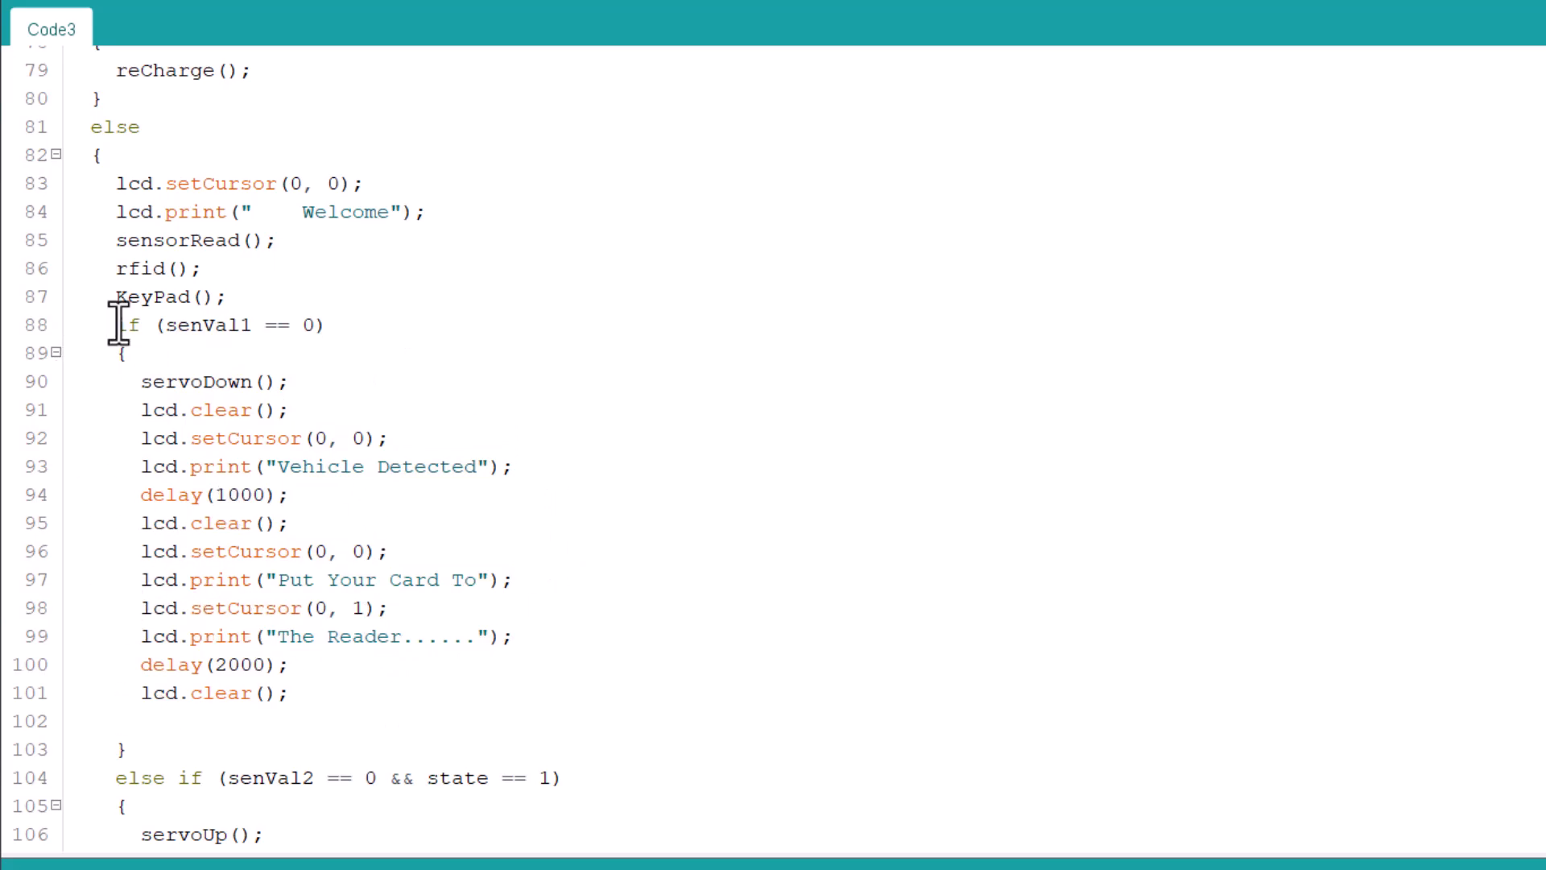
scroll(down, 3)
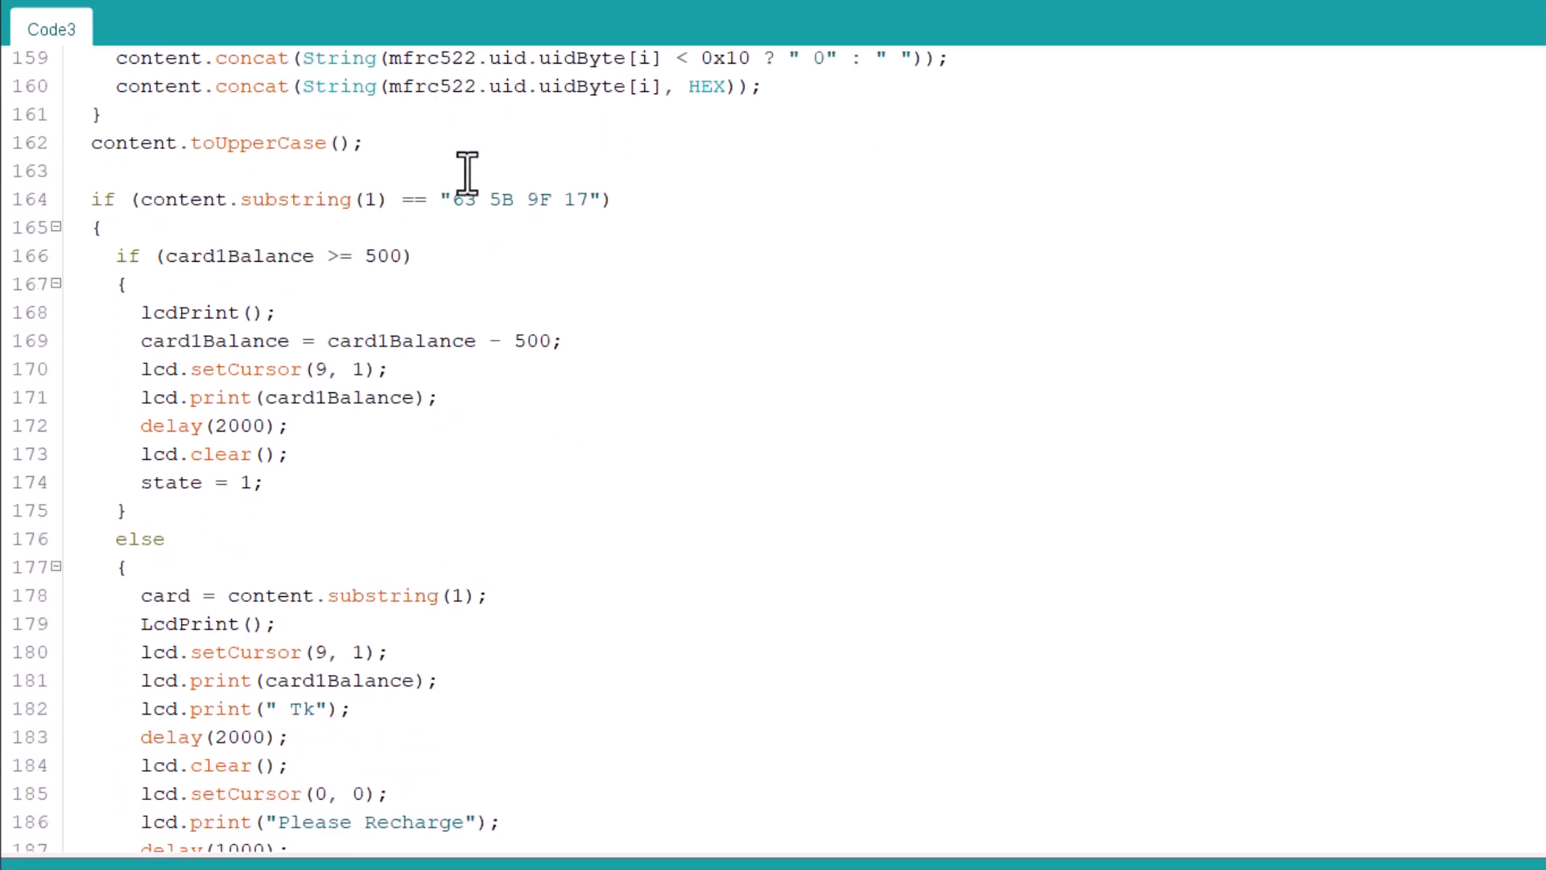
drag(450, 199, 587, 199)
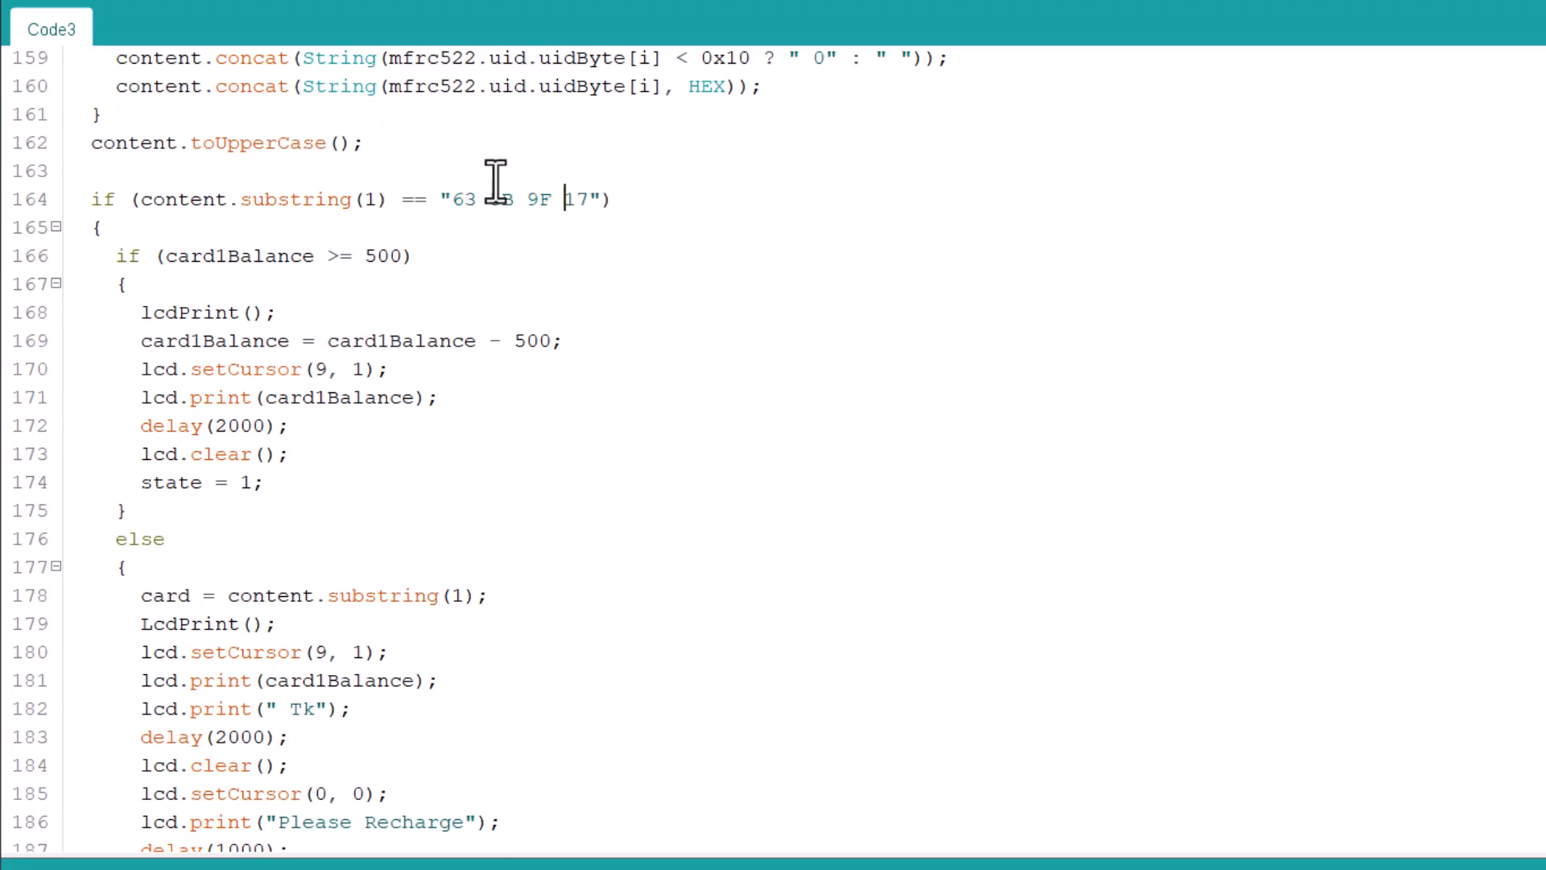
scroll(down, 3)
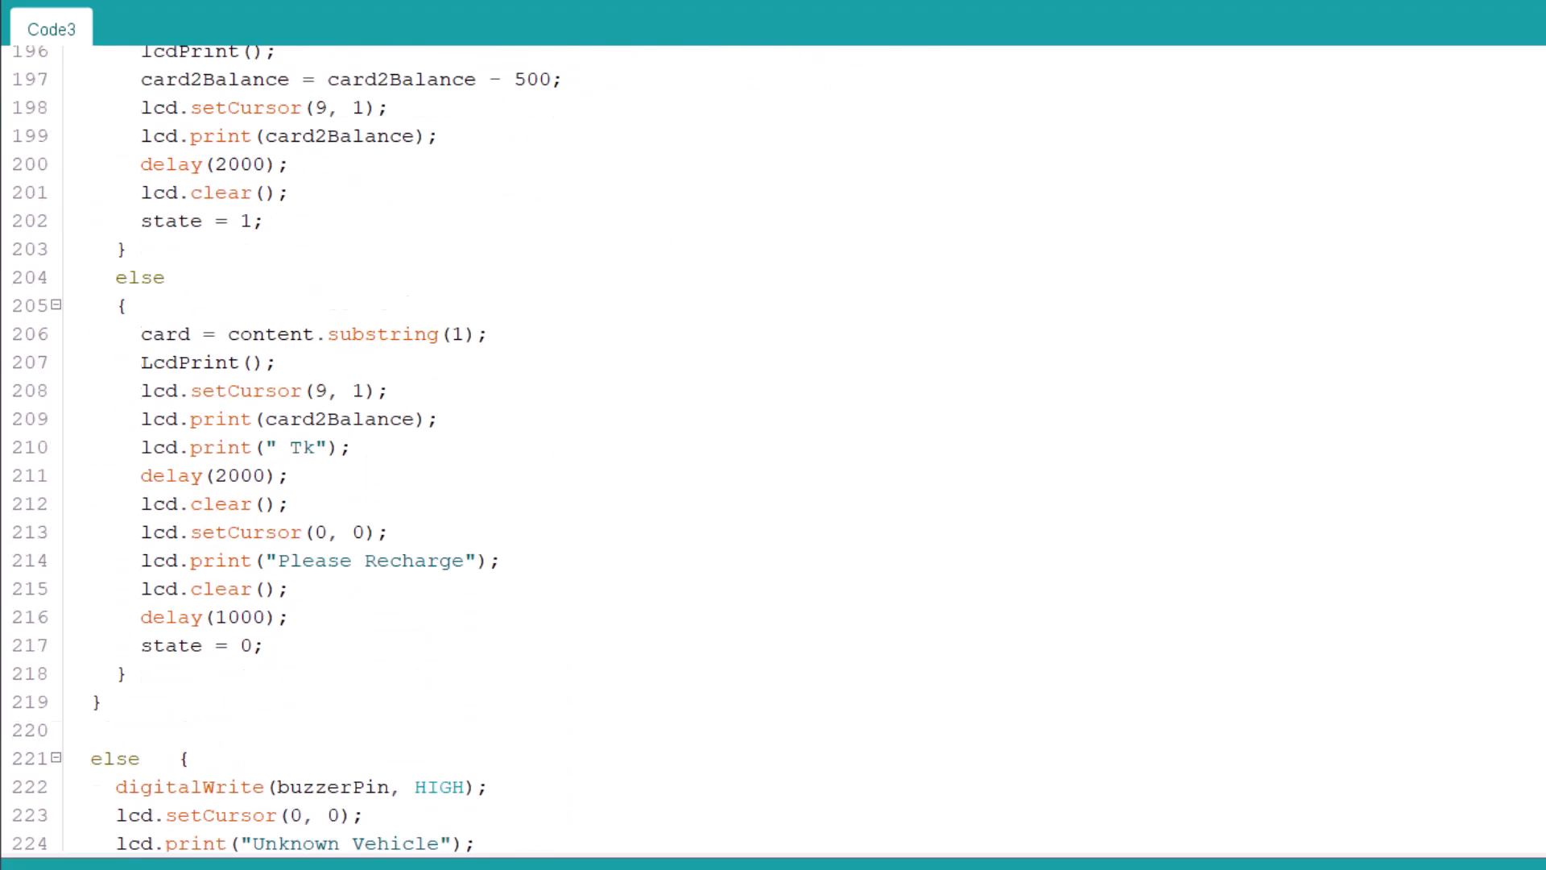
scroll(down, 3)
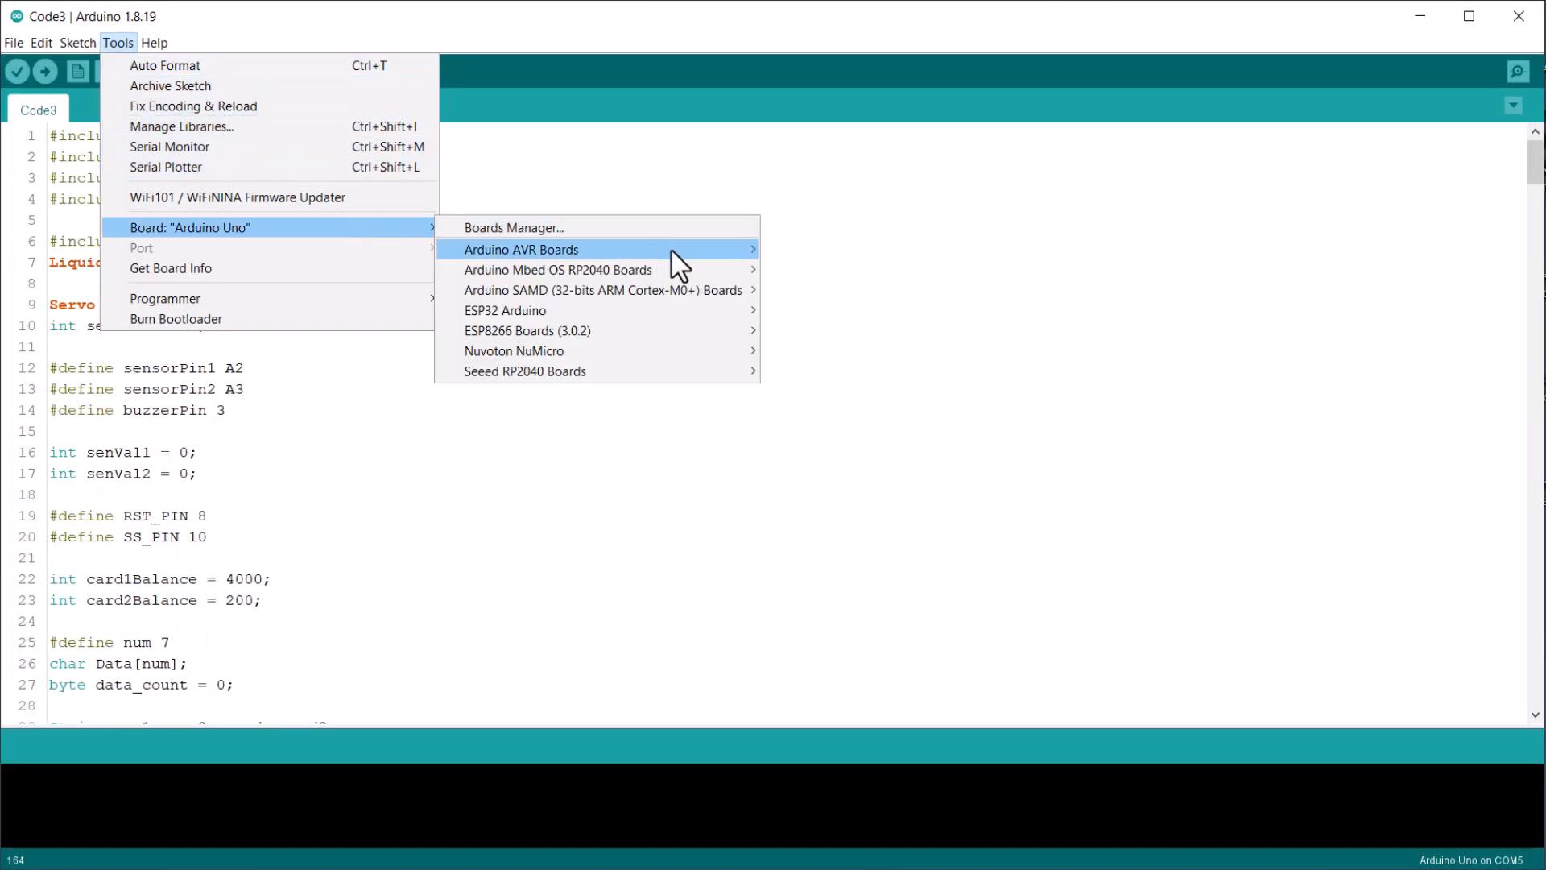
mouse_move(205, 277)
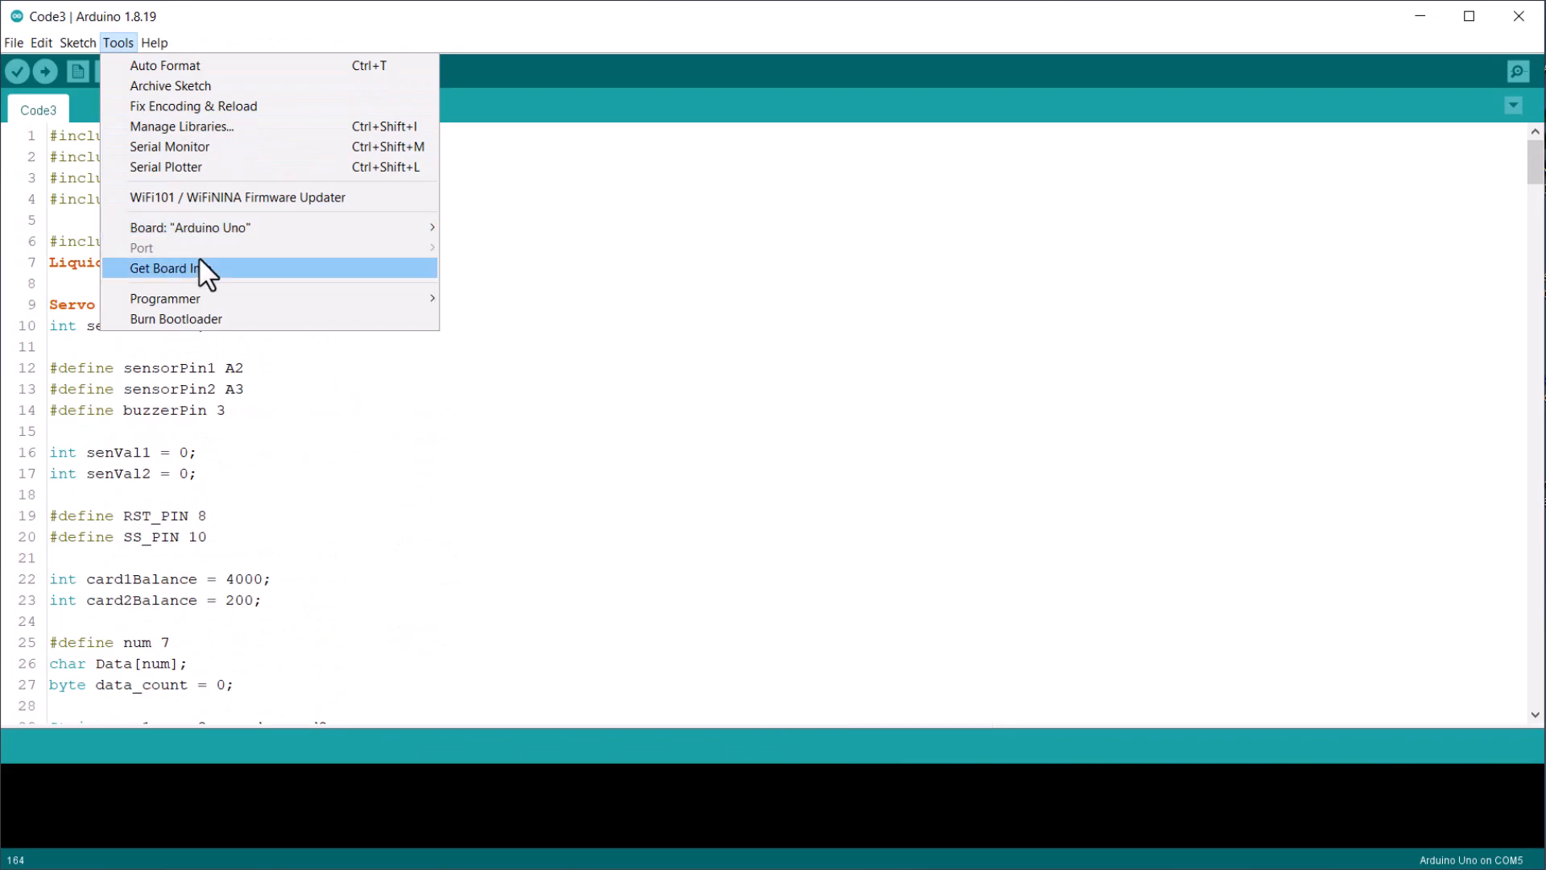